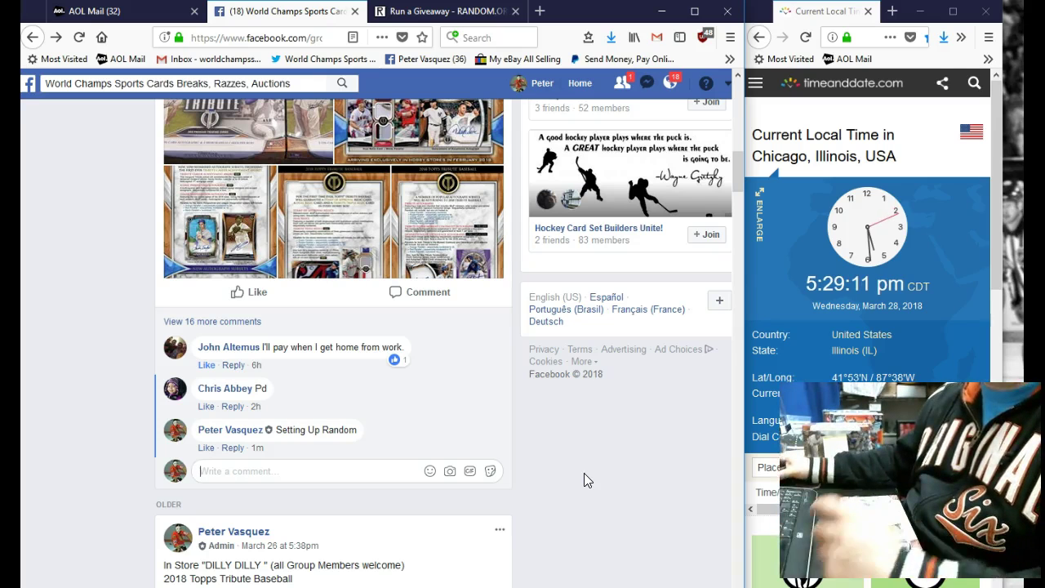
mouse_move(412, 359)
type("Live")
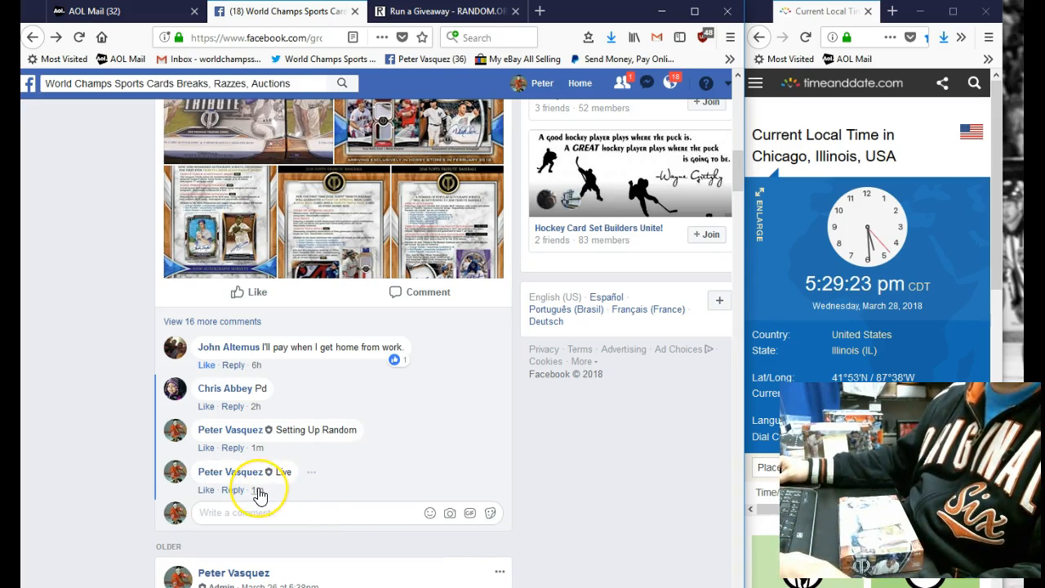
mouse_move(258, 490)
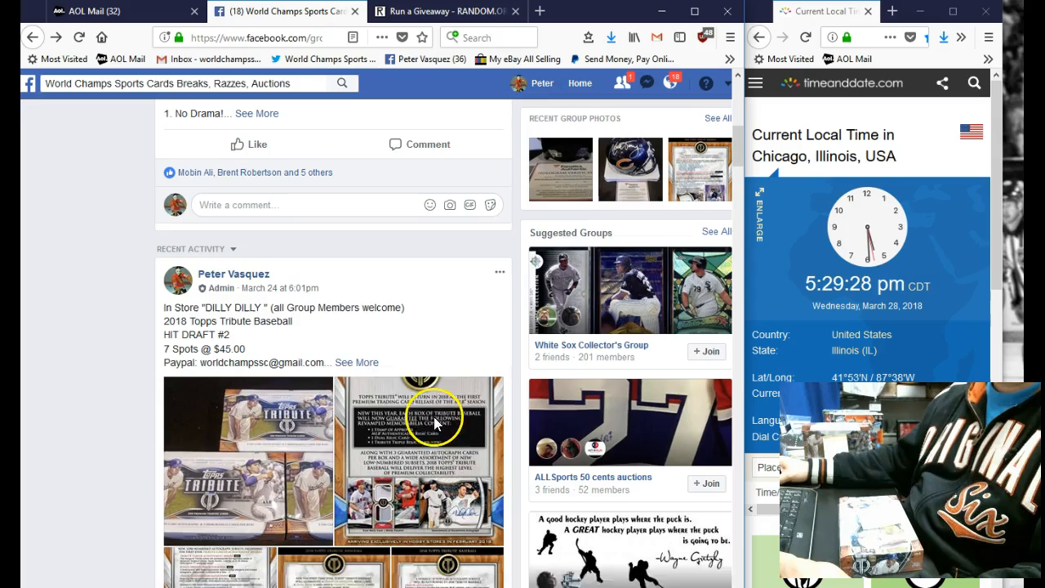
- Scroll to the March 24 Hit Draft #2 post and copy its seven participant names
scroll("down", 3)
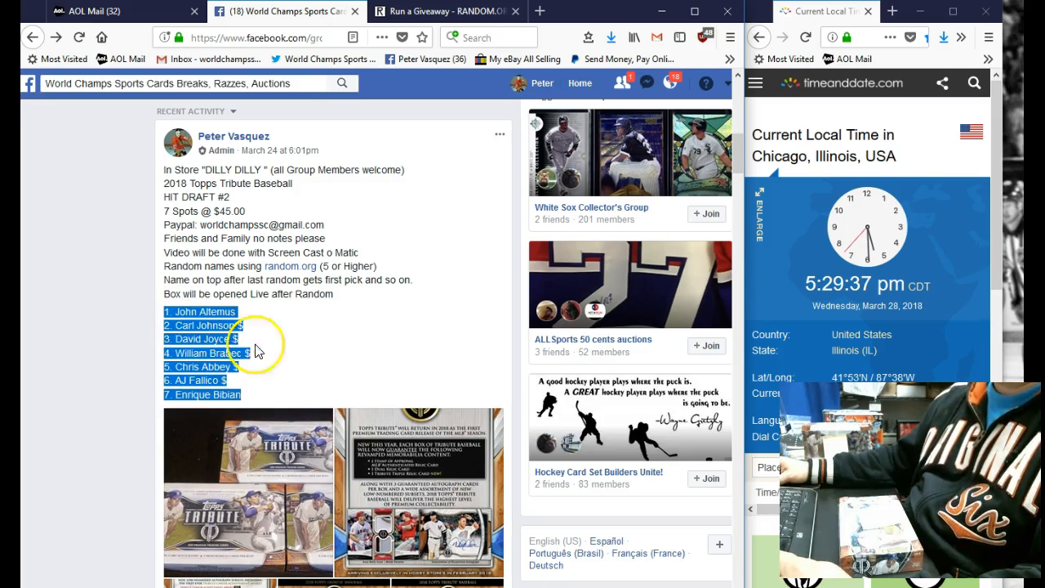
left_click(445, 10)
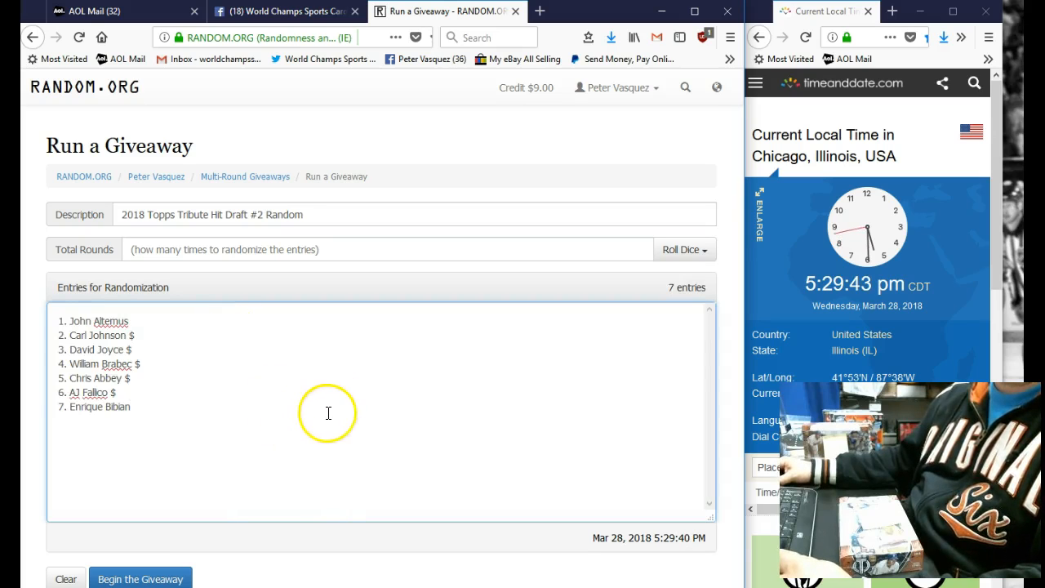
- Roll 2d6 to set the giveaway to 12 rounds, then begin the giveaway
left_click(682, 249)
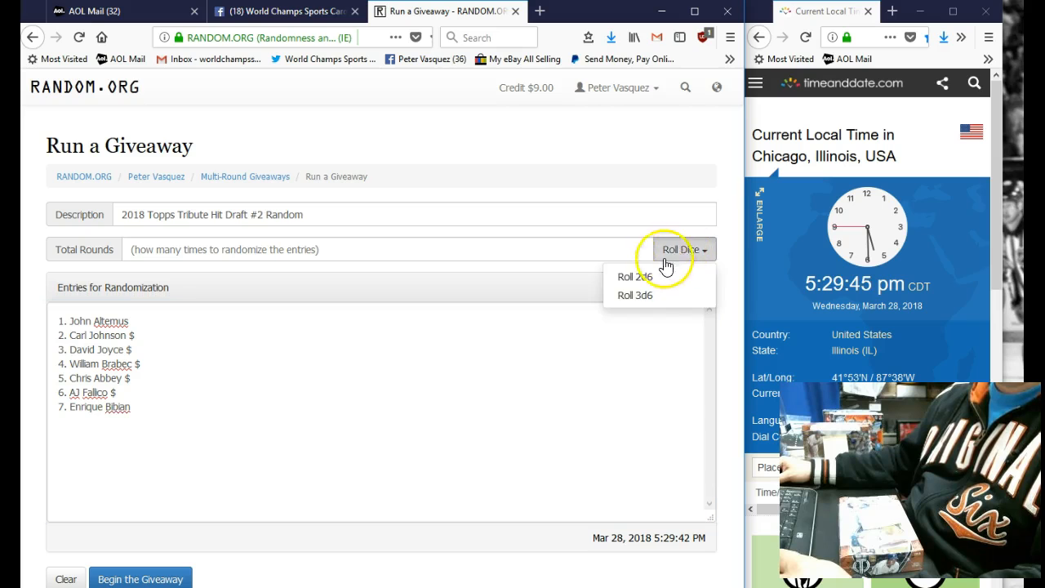
left_click(629, 276)
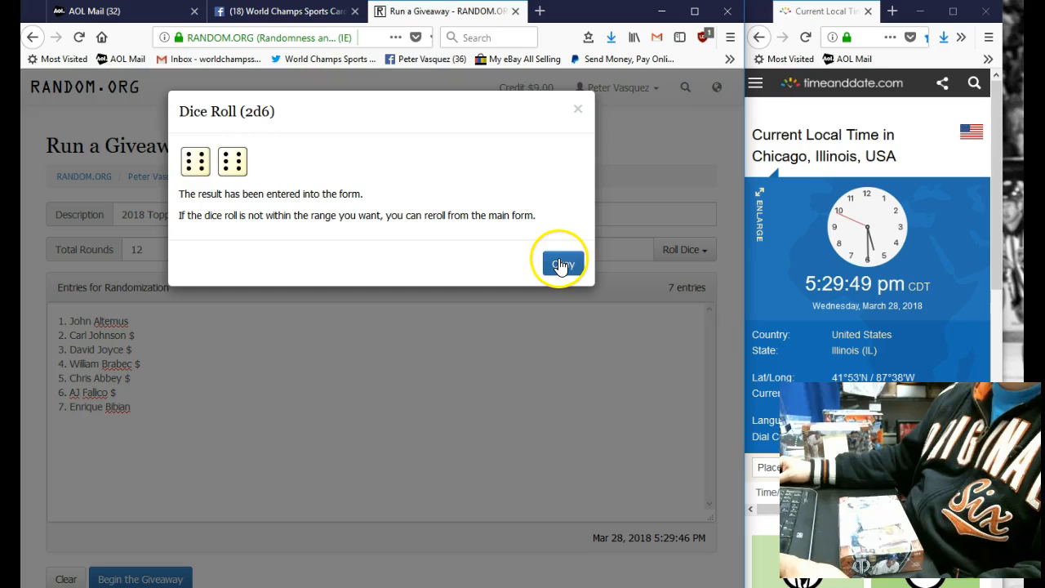
left_click(559, 264)
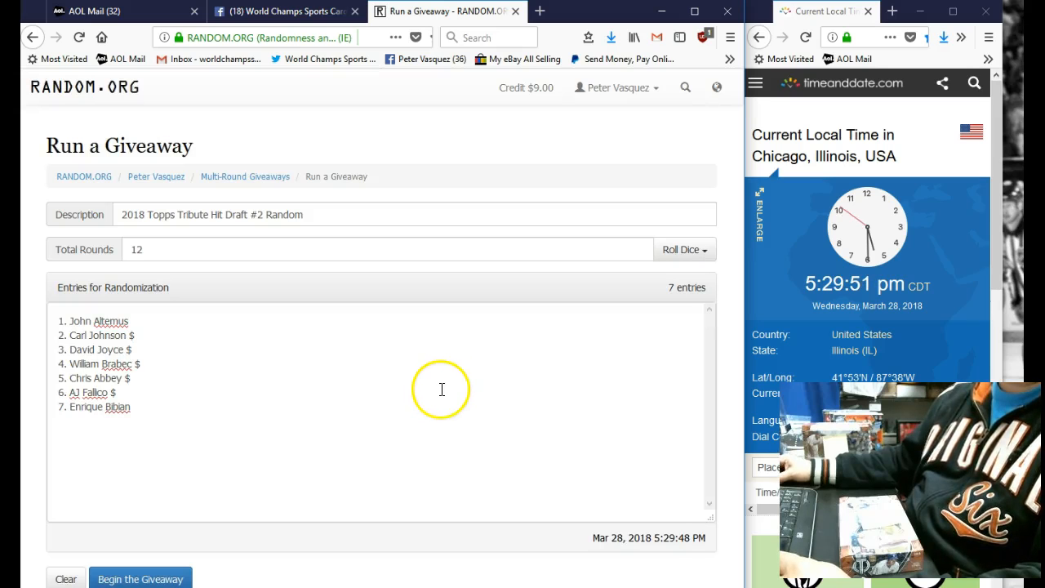
mouse_move(310, 431)
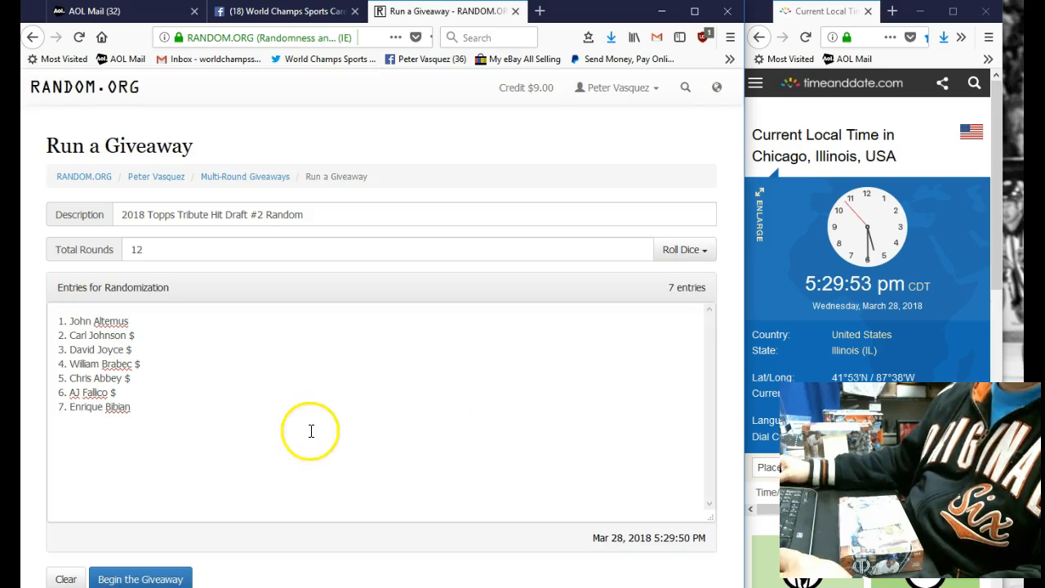
left_click(140, 578)
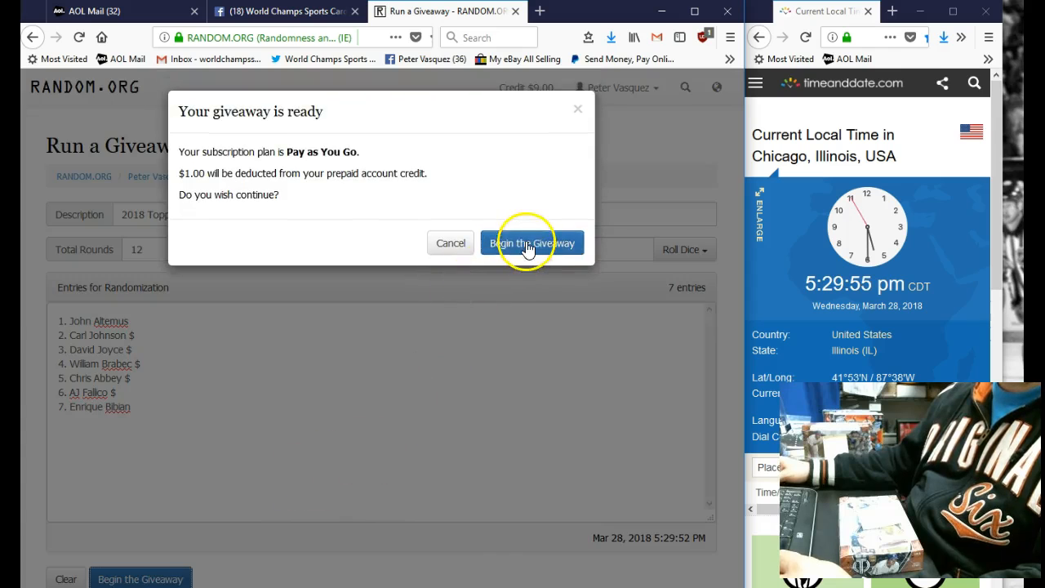
- Confirm the $1.00 giveaway launch and run the first shuffle rounds
left_click(531, 243)
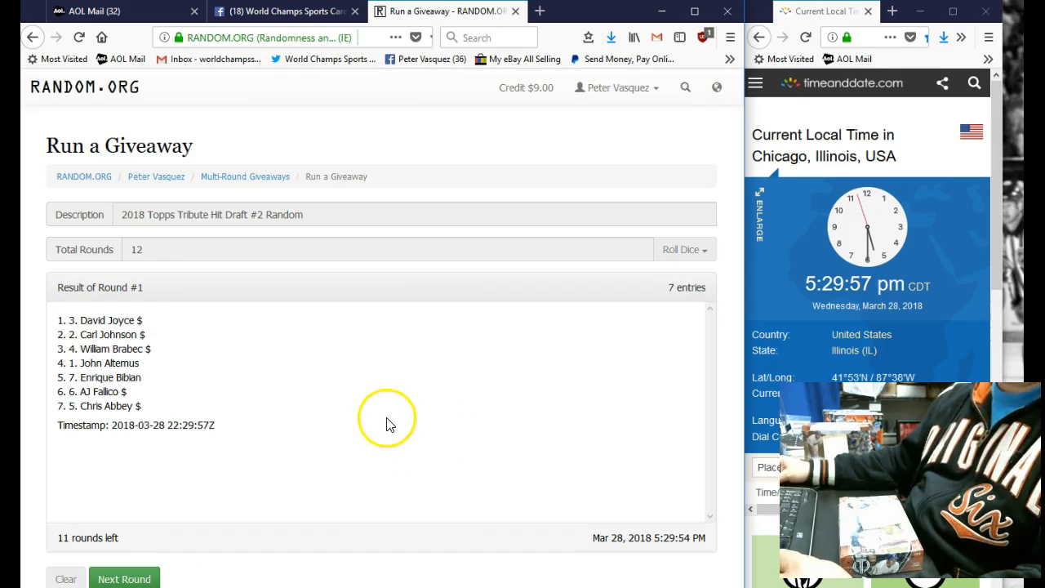
left_click(123, 578)
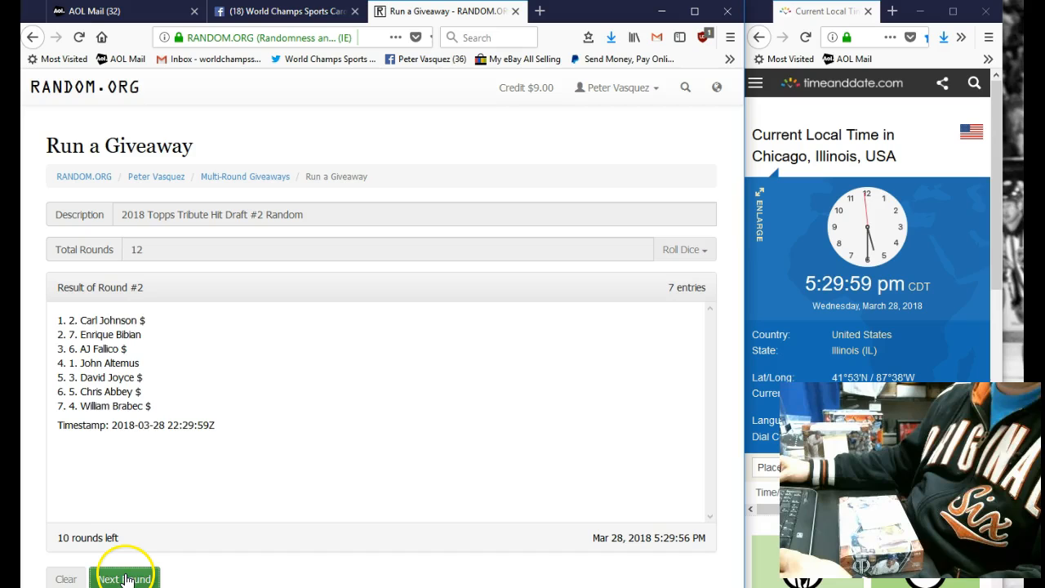
left_click(125, 577)
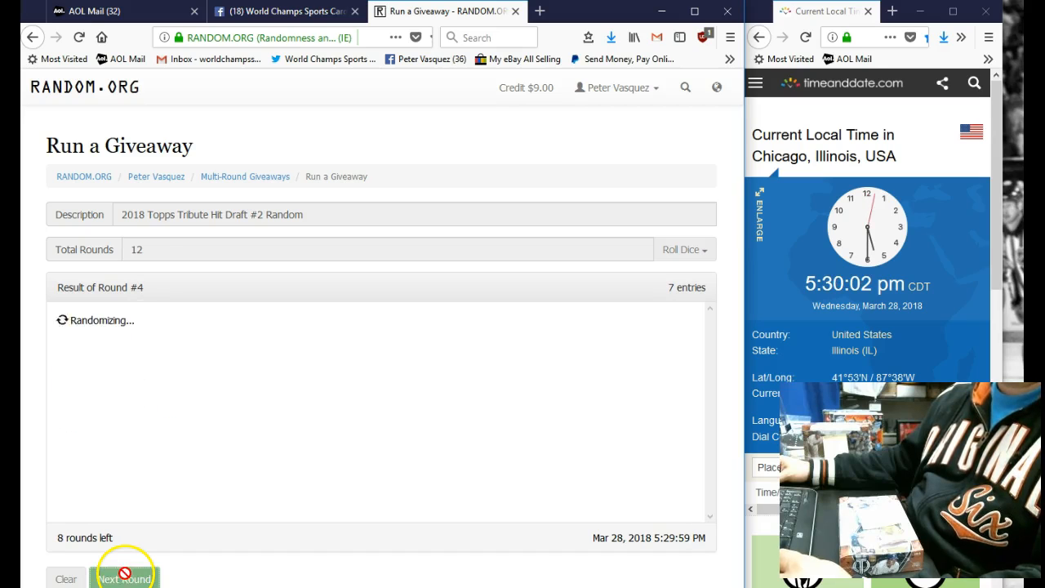
left_click(124, 578)
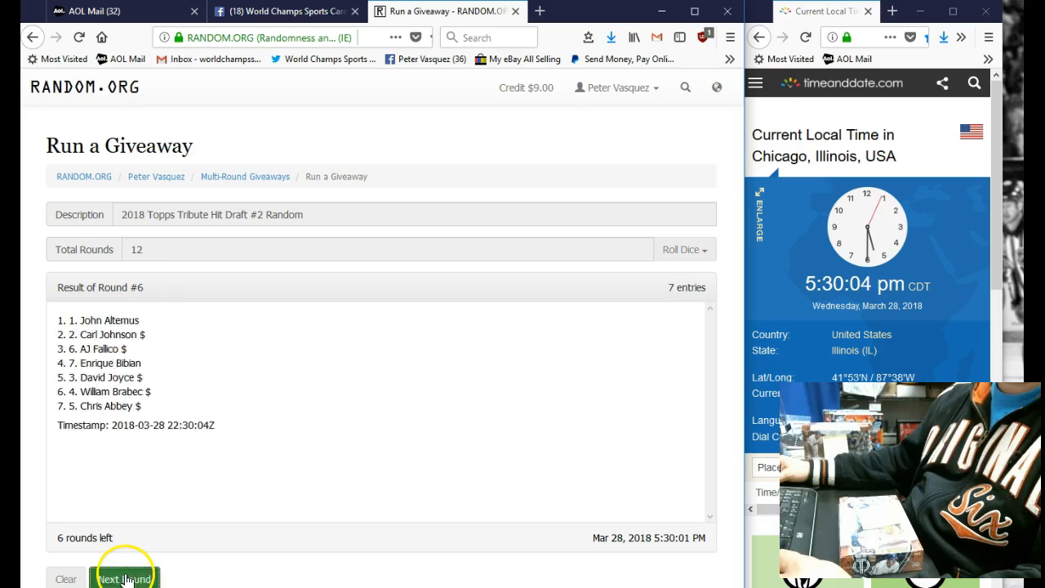
left_click(124, 578)
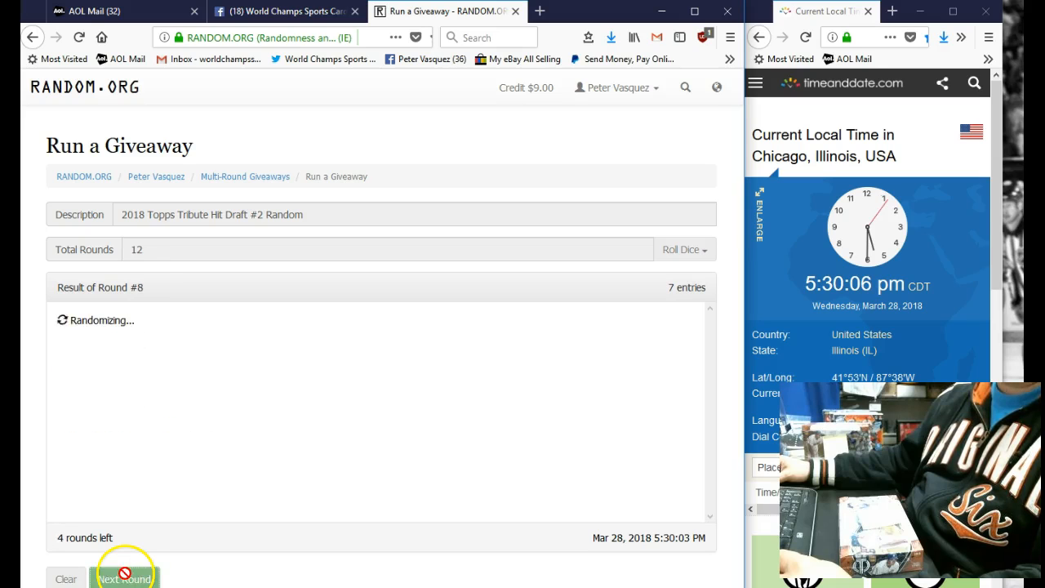
left_click(124, 577)
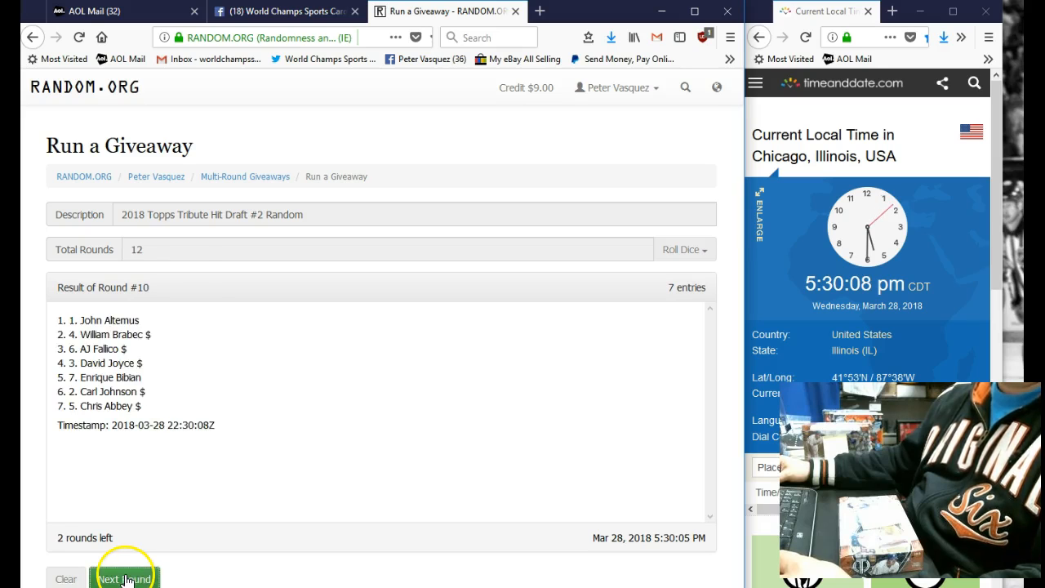
left_click(124, 578)
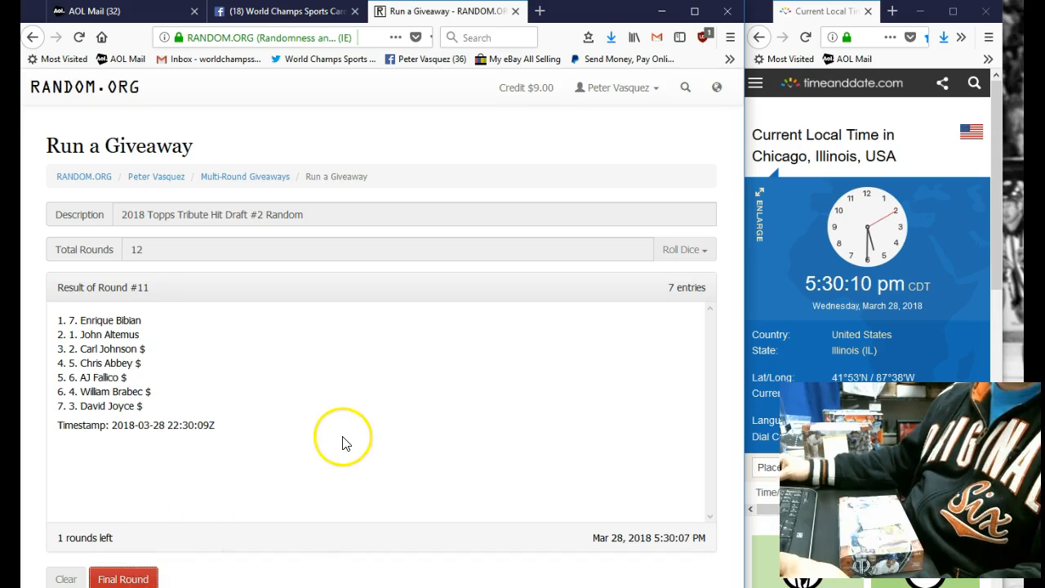
mouse_move(412, 422)
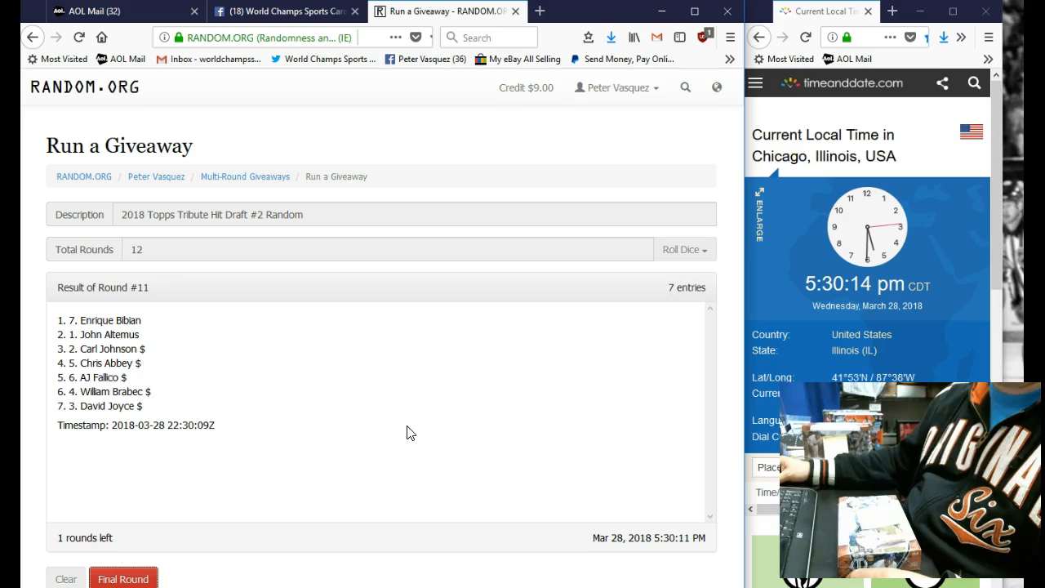
left_click(122, 578)
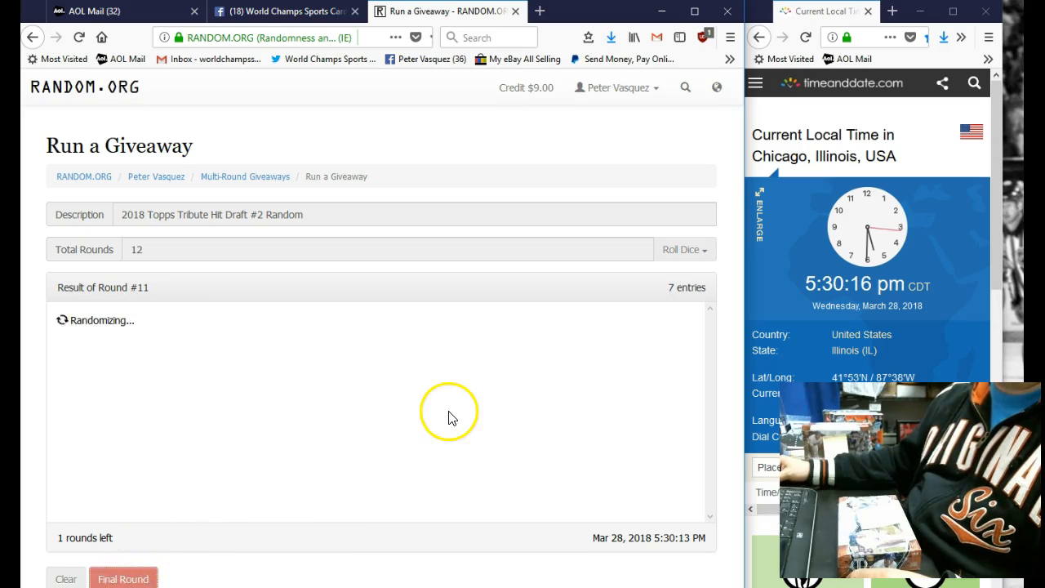
left_click(122, 577)
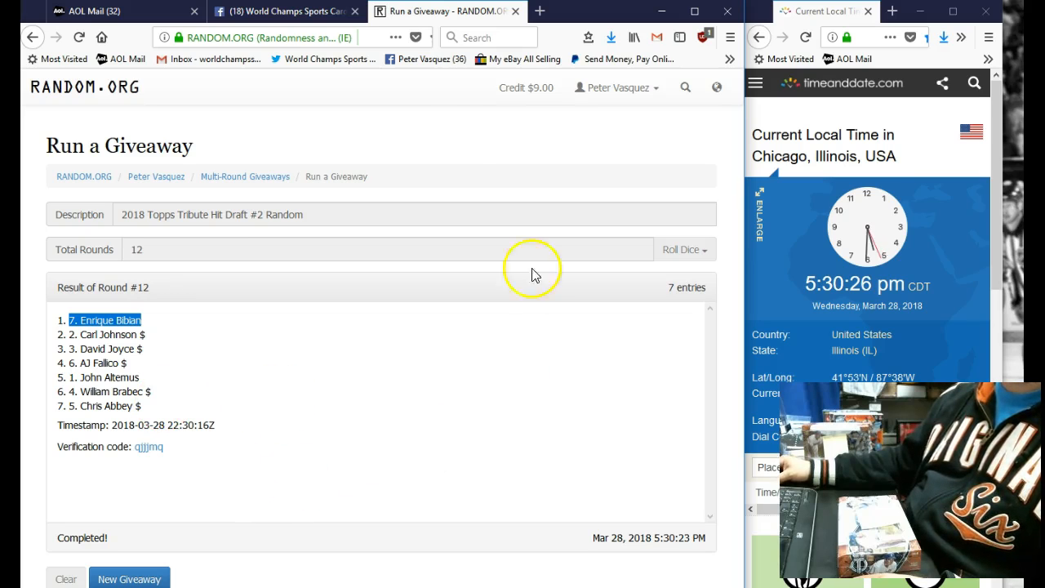
- Post a 'Done' comment below the 'Live' reply on the Tribute Baseball draft post
left_click(284, 11)
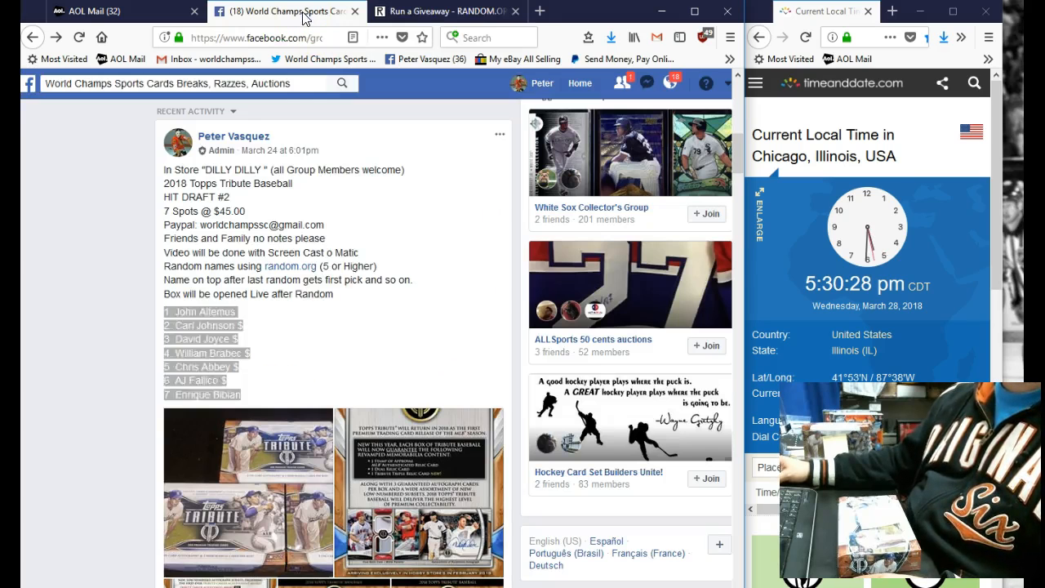
scroll("down", 3)
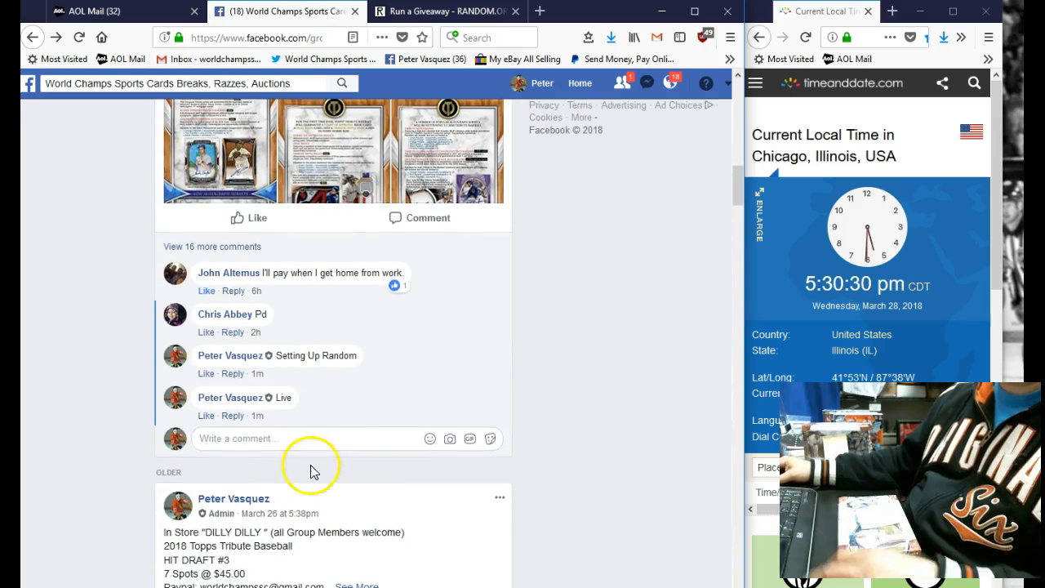
type("Don")
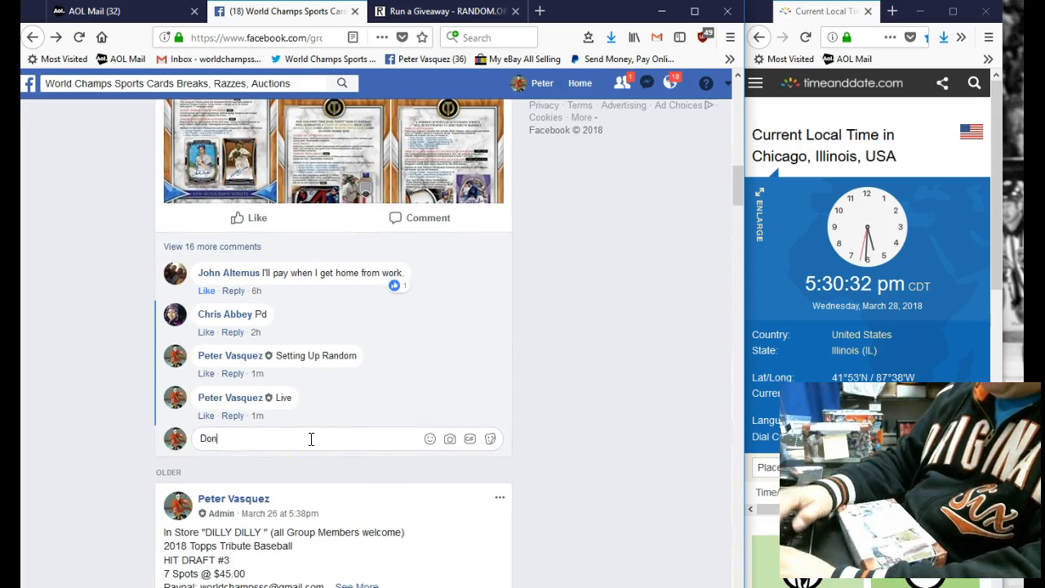
key("Return")
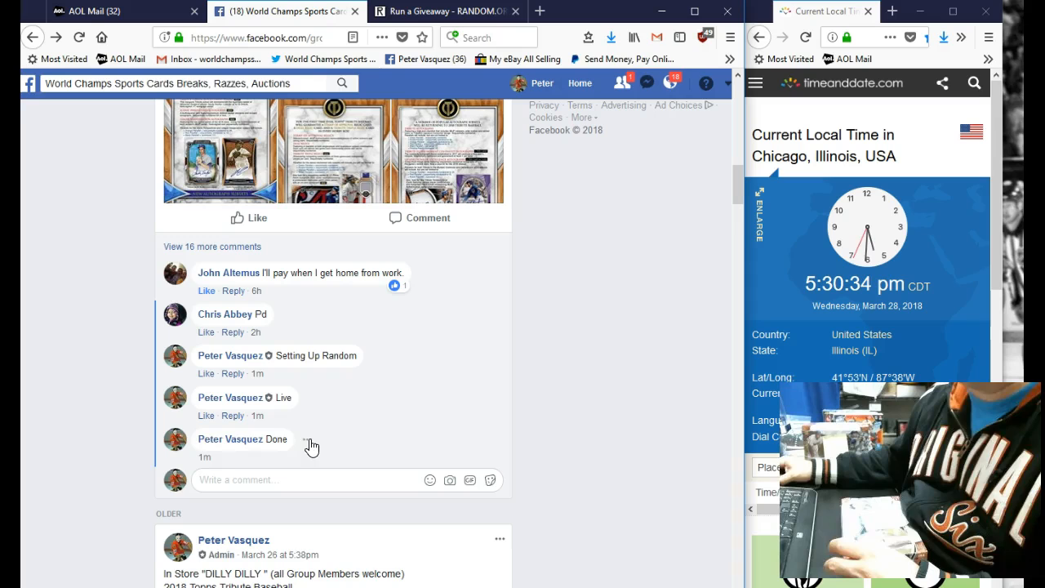
mouse_move(259, 456)
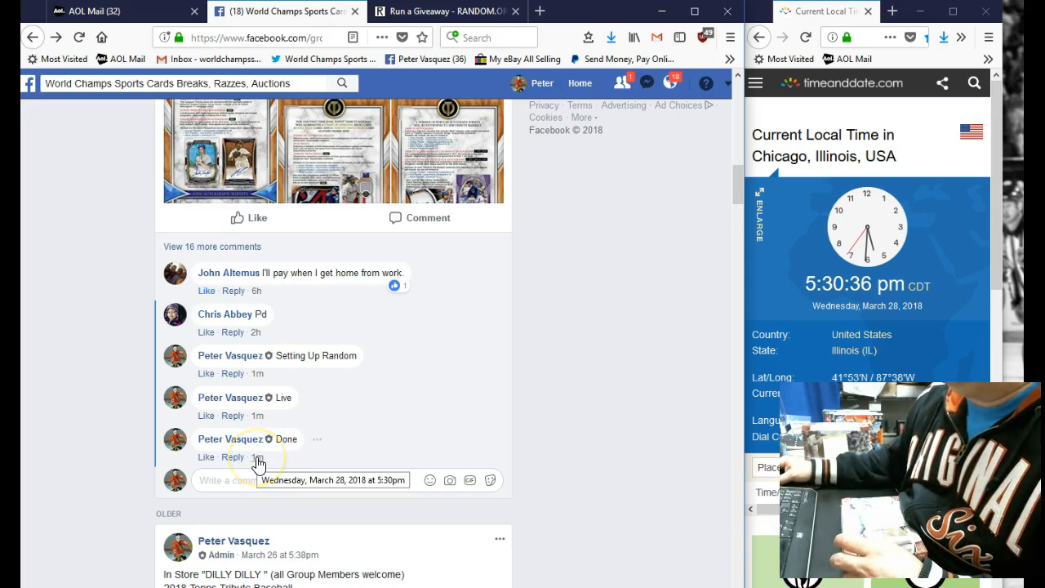
mouse_move(757, 310)
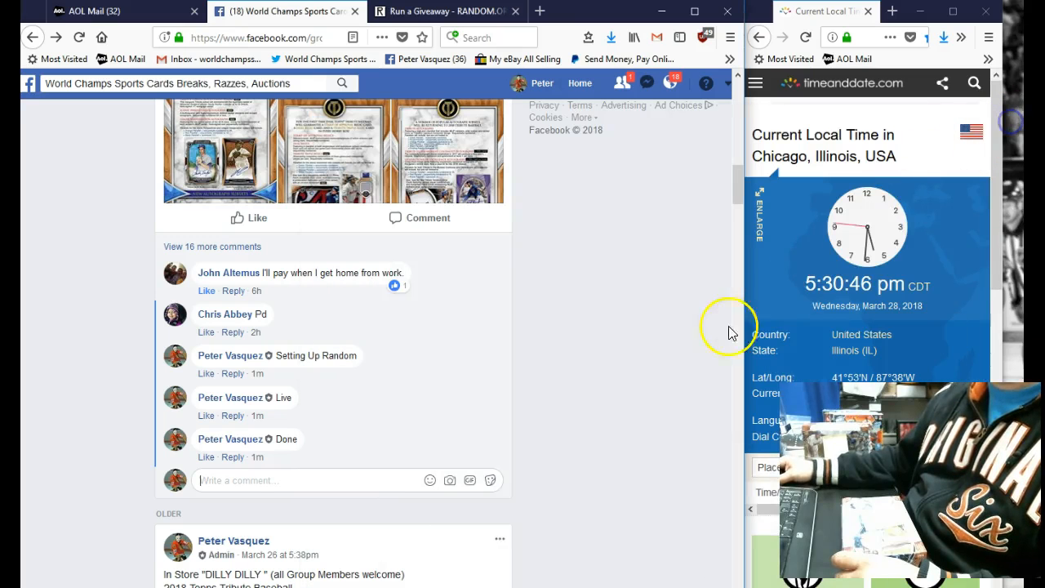
mouse_move(106, 415)
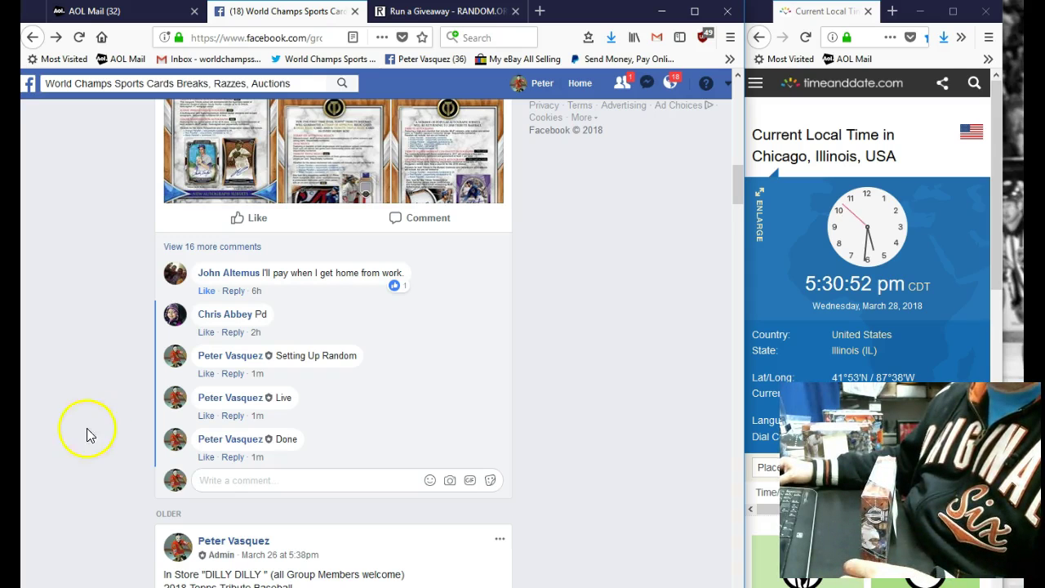
mouse_move(82, 404)
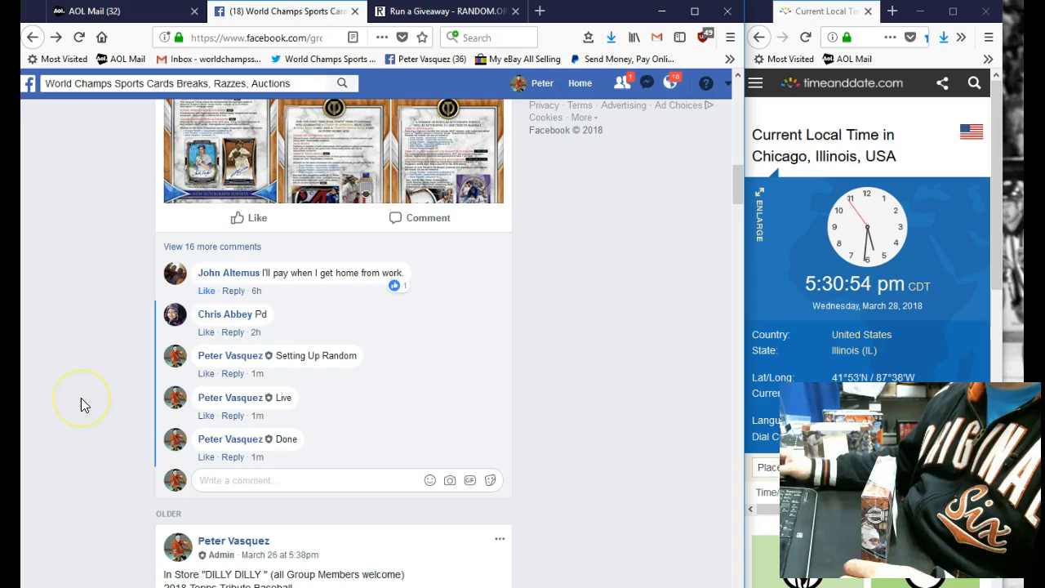